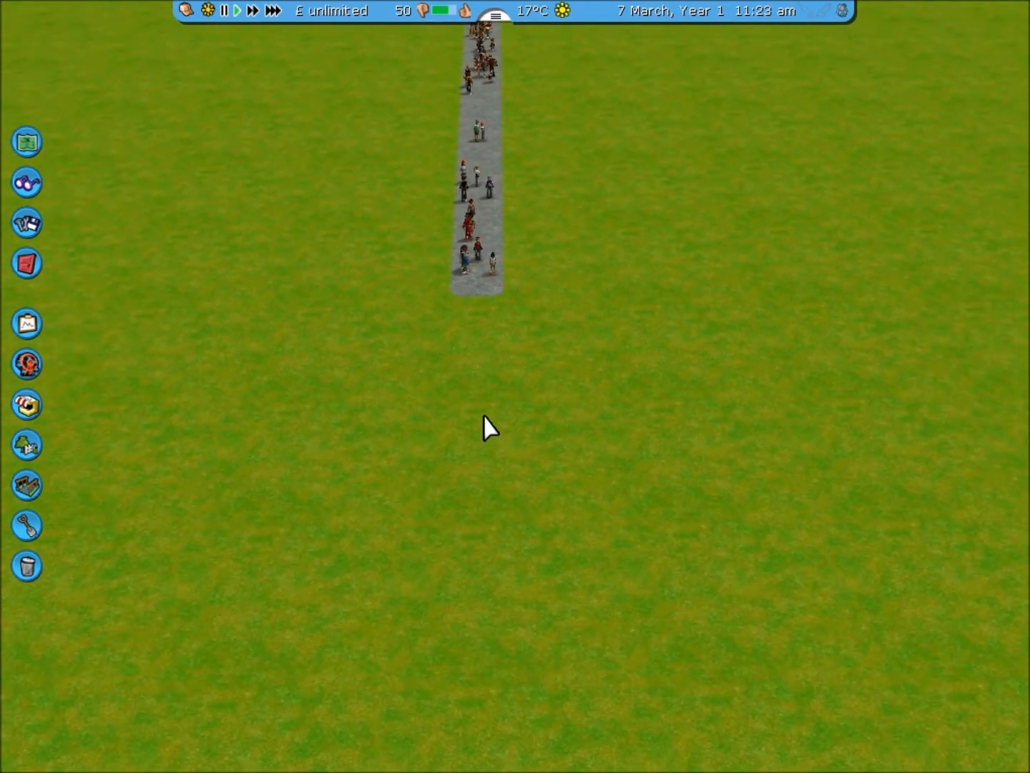
{"action": "mouse_move", "coordinate": [25, 444]}
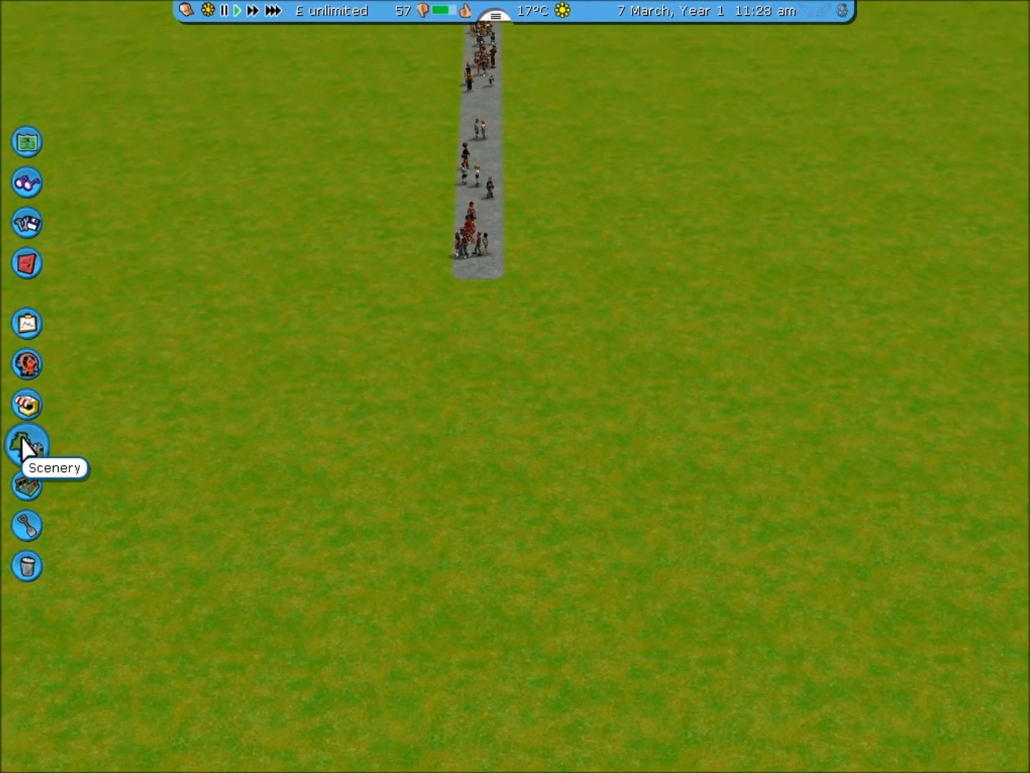
Browse the scenery Walls catalogue down to the Brick walls set
{"action": "left_click", "coordinate": [26, 444]}
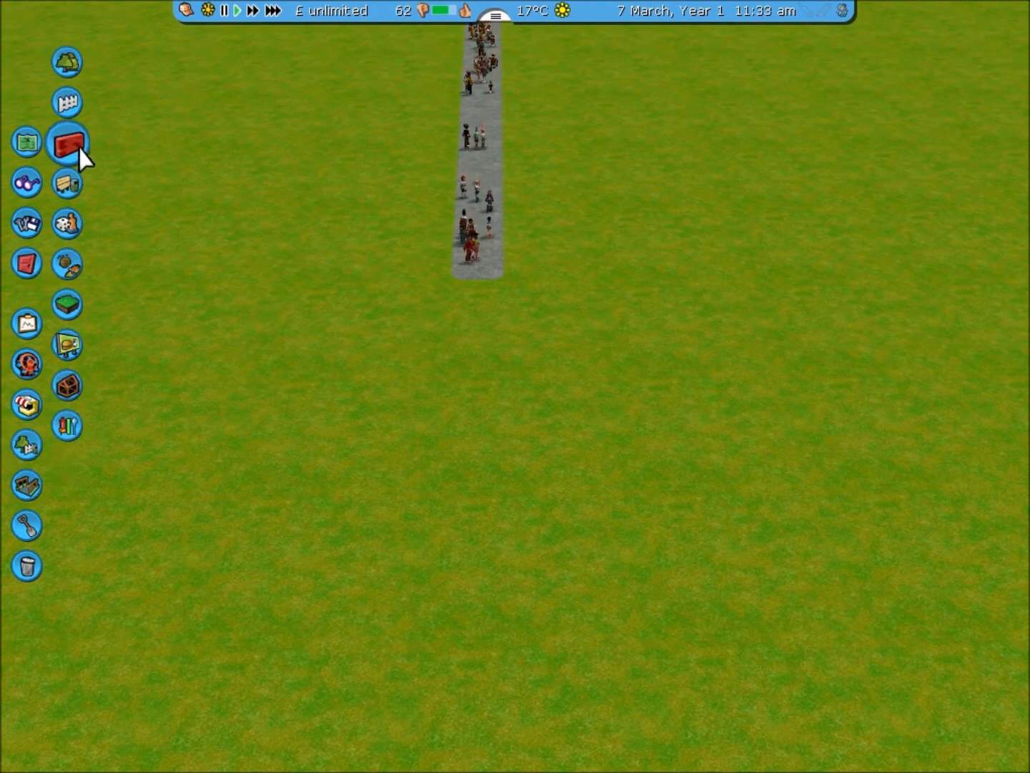
{"action": "left_click", "coordinate": [67, 143]}
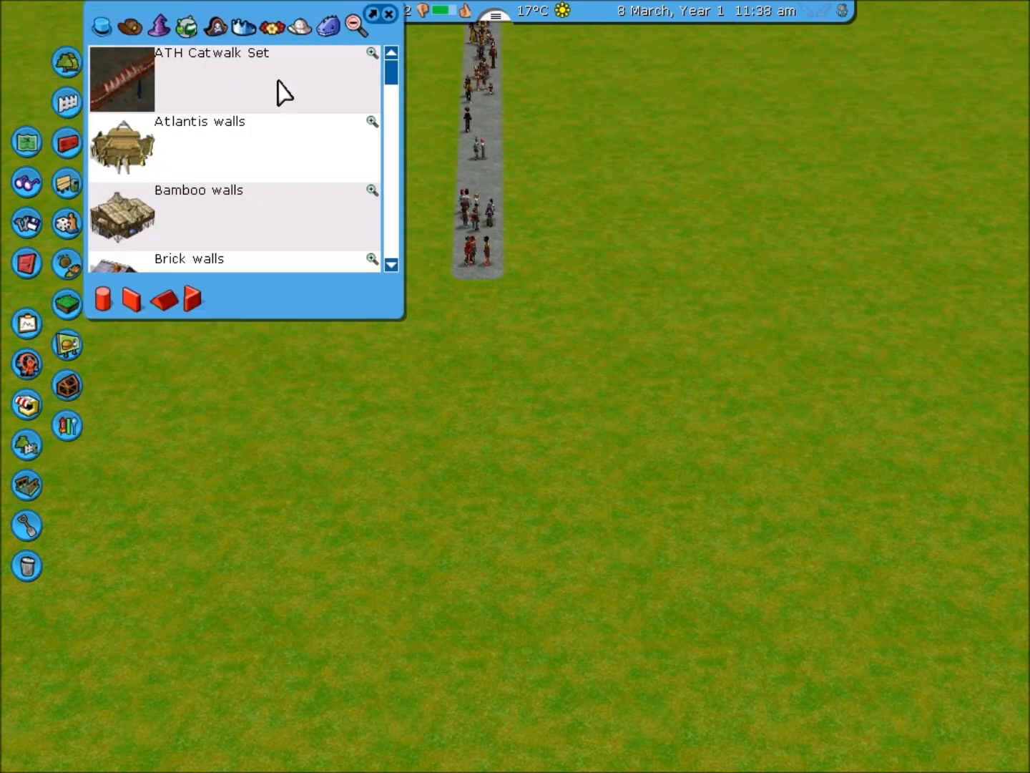
{"action": "scroll", "scroll_direction": "down", "scroll_amount": 3}
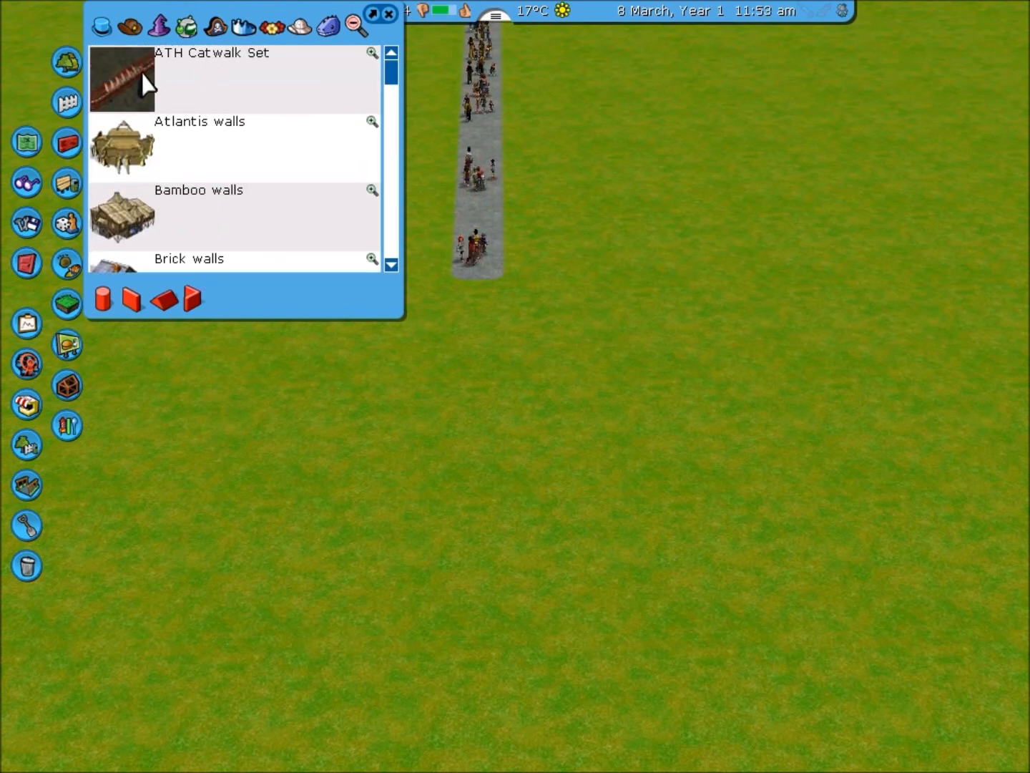
{"action": "scroll", "scroll_direction": "down", "scroll_amount": 3}
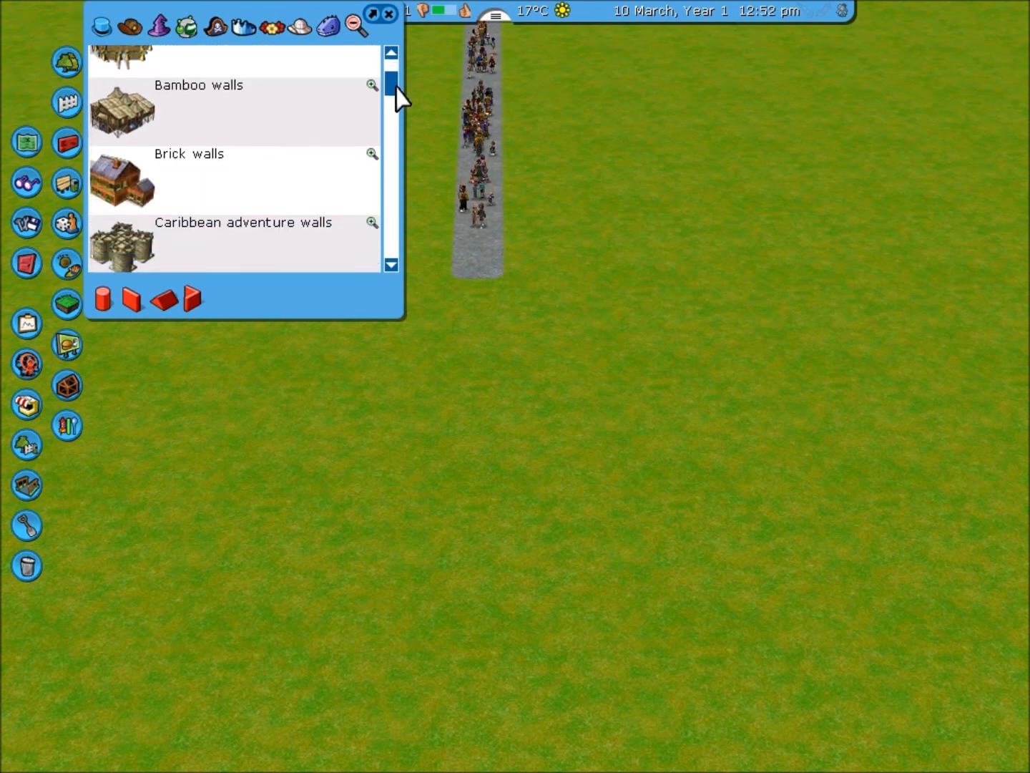
Expand the Brick walls set and pick the Brick Base wall with door piece
{"action": "left_click_drag", "start_coordinate": [392, 86], "coordinate": [392, 117]}
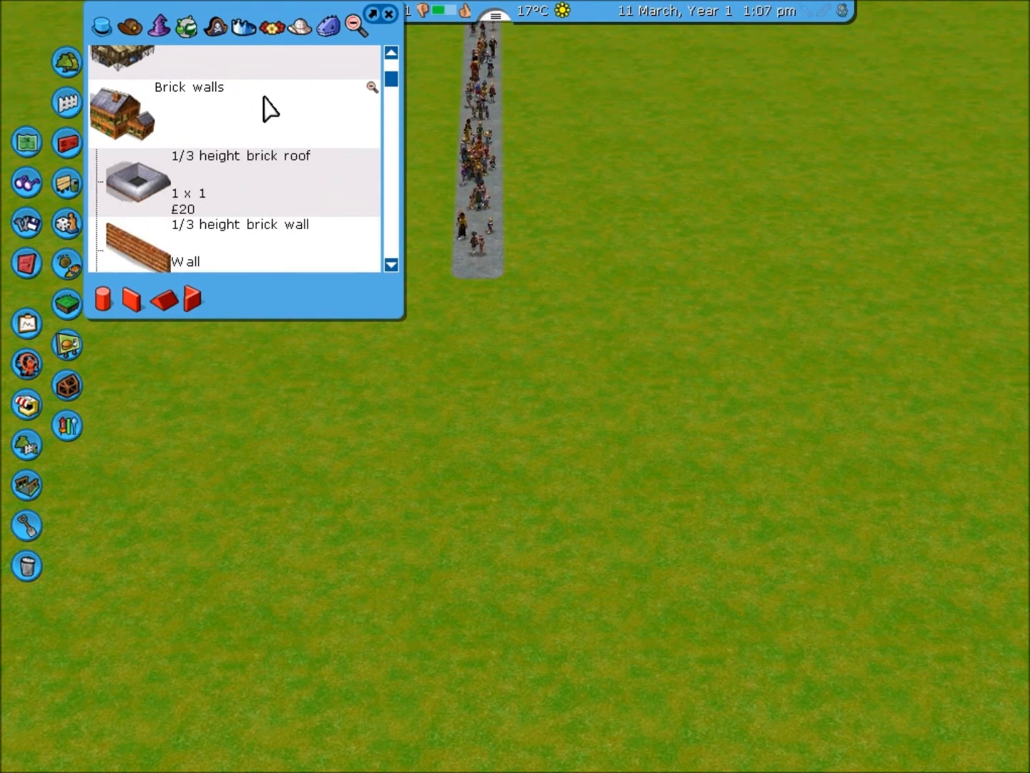
{"action": "left_click", "coordinate": [136, 122]}
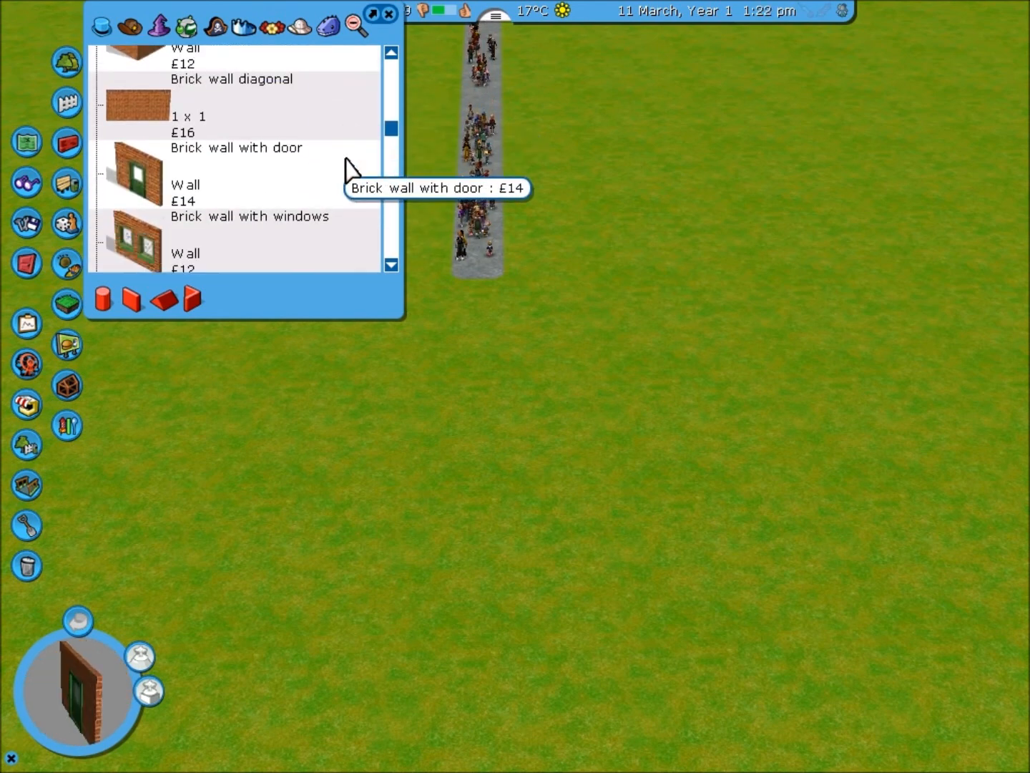
{"action": "scroll", "scroll_direction": "down", "scroll_amount": 3}
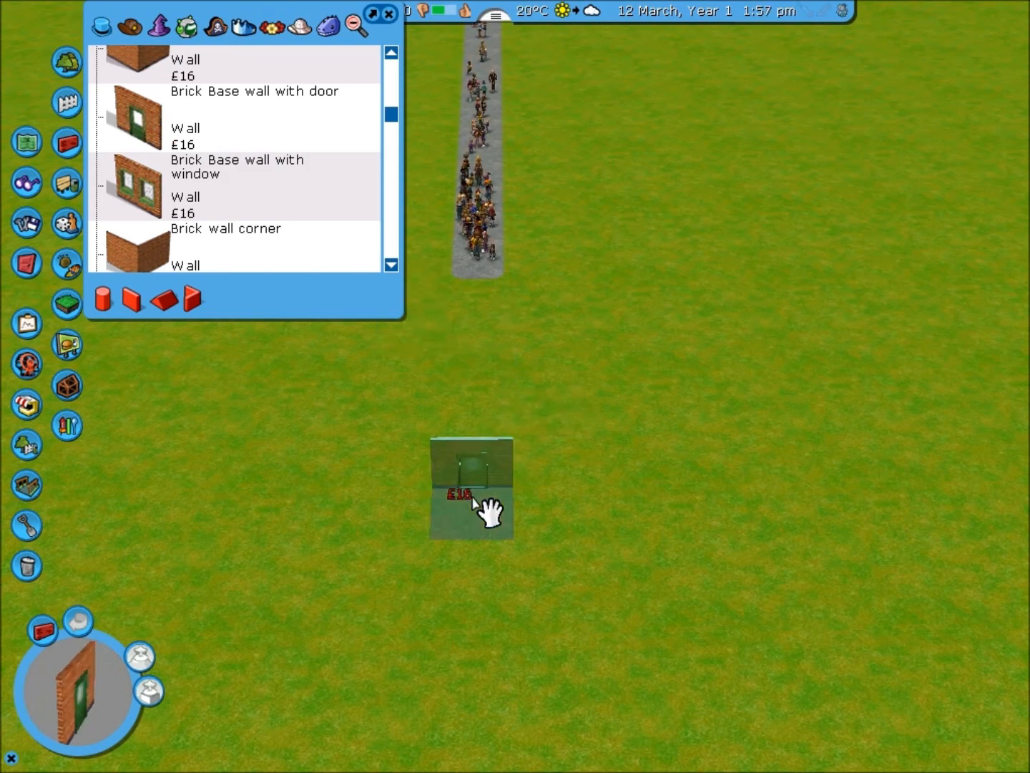
Place the door wall and a windowed wall section, then reach the brick corner pieces
{"action": "left_click", "coordinate": [472, 487]}
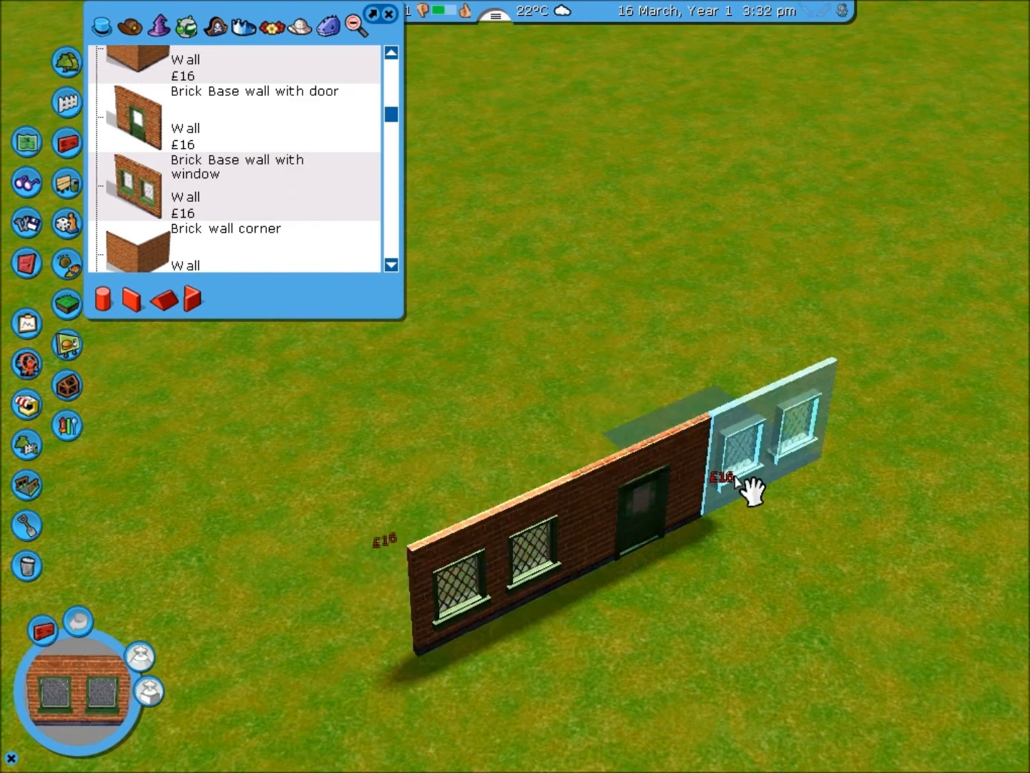
{"action": "left_click", "coordinate": [741, 487]}
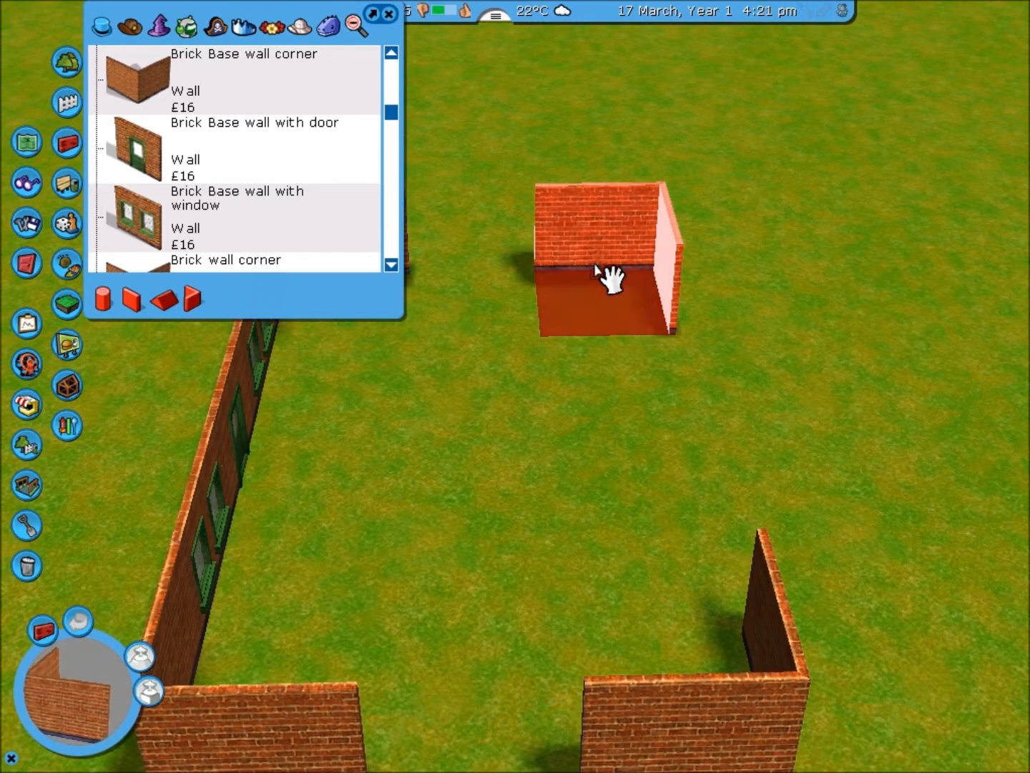
{"action": "scroll", "scroll_direction": "down", "scroll_amount": 3}
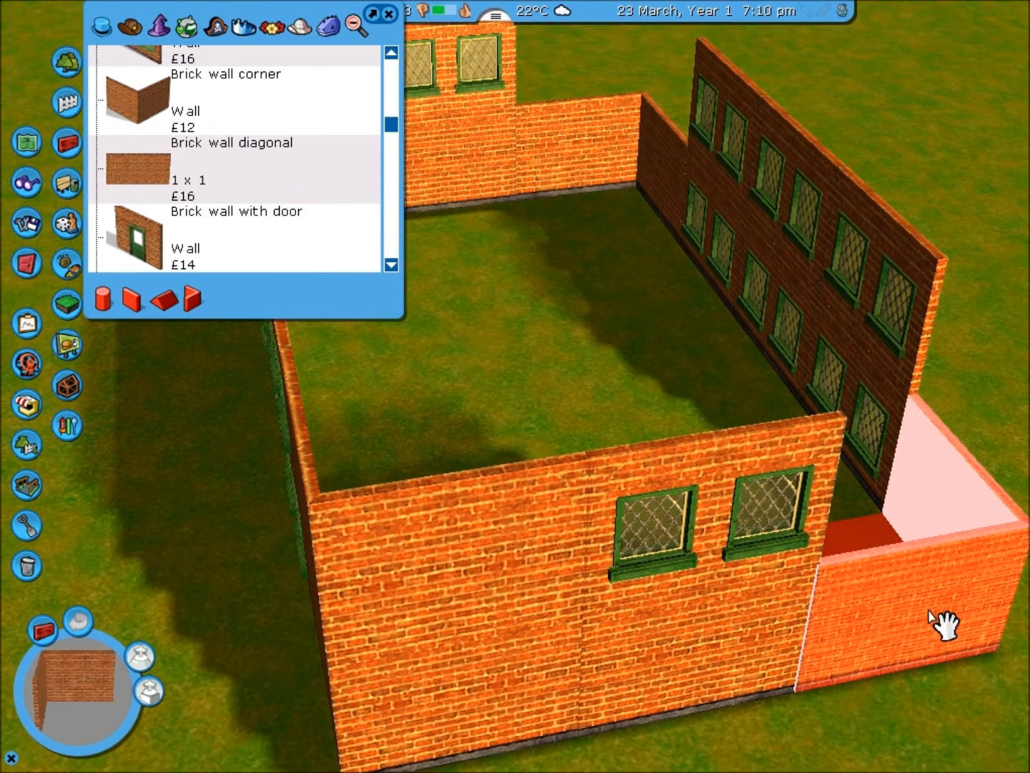
Stack windowed and plain brick walls atop the ground floor as a second storey
{"action": "left_click", "coordinate": [915, 615]}
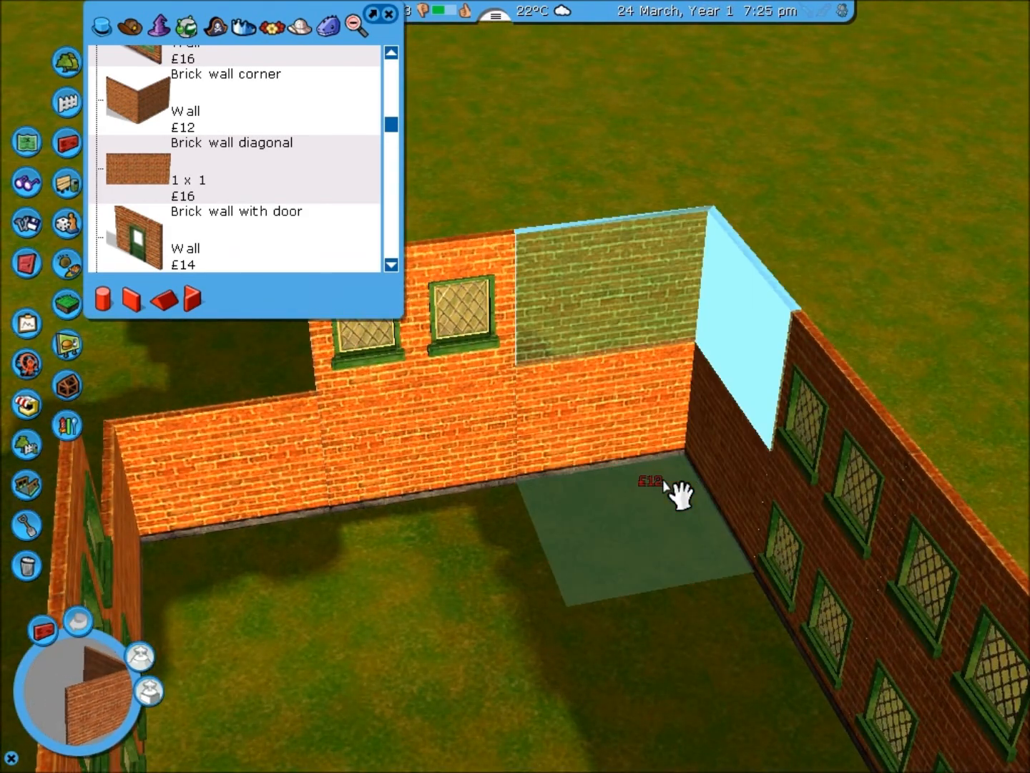
{"action": "left_click", "coordinate": [675, 489]}
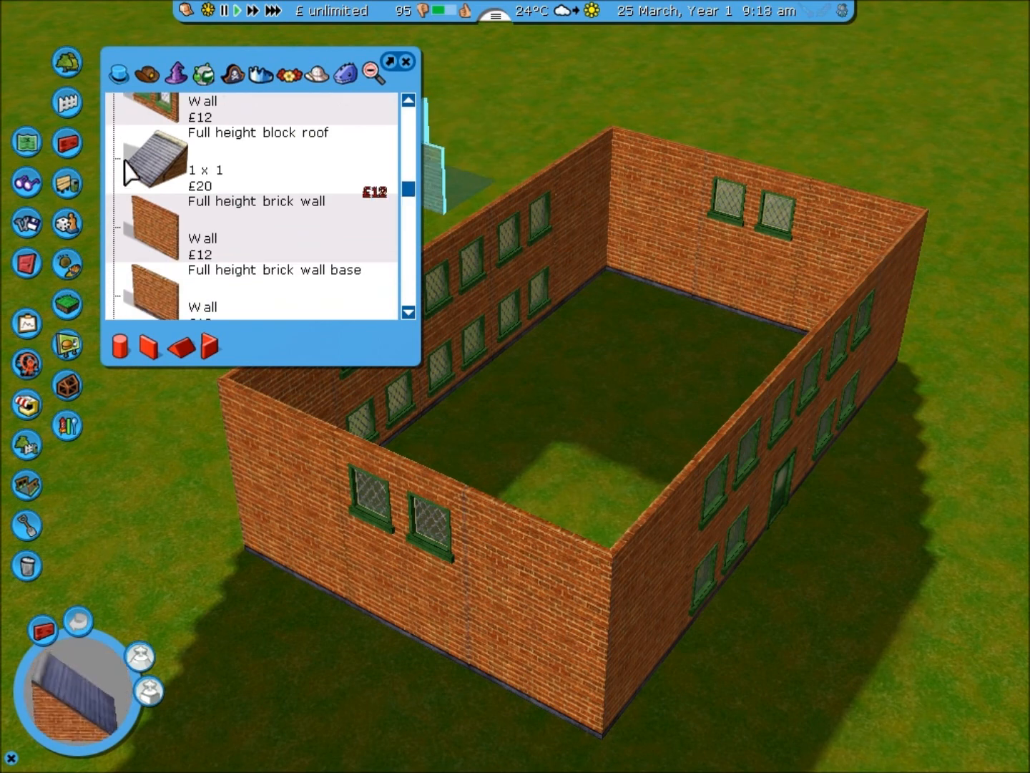
{"action": "mouse_move", "coordinate": [169, 172]}
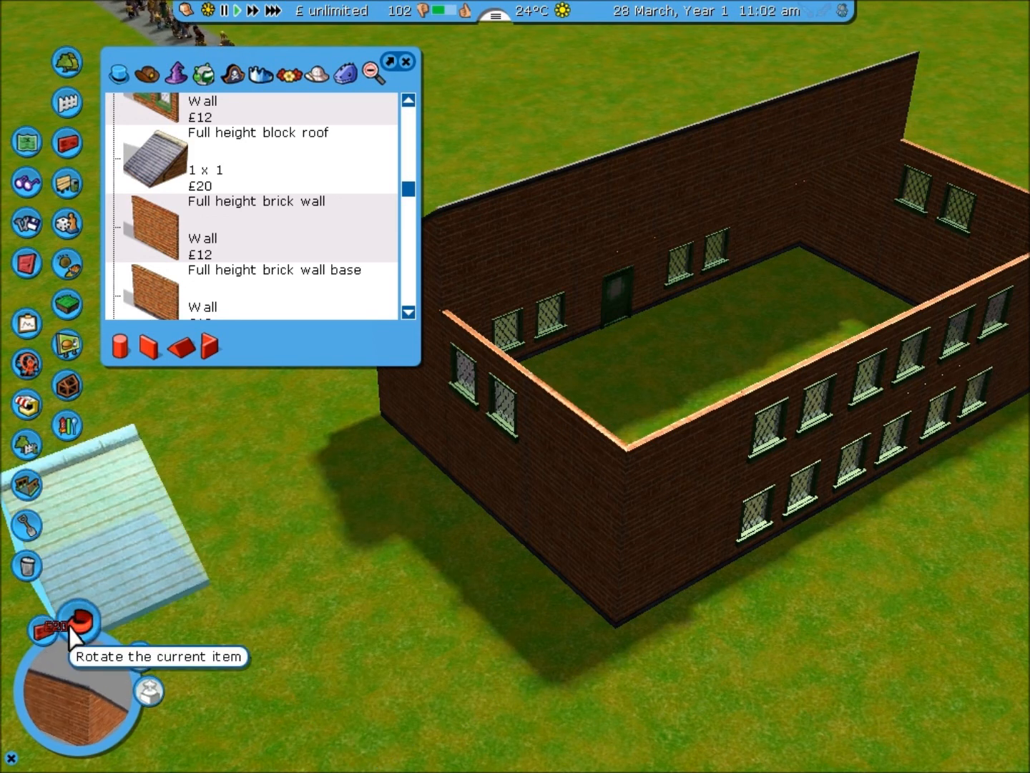
Rotate and lay slate block roof sections along the house, filling the front gable with brick
{"action": "left_click", "coordinate": [75, 621]}
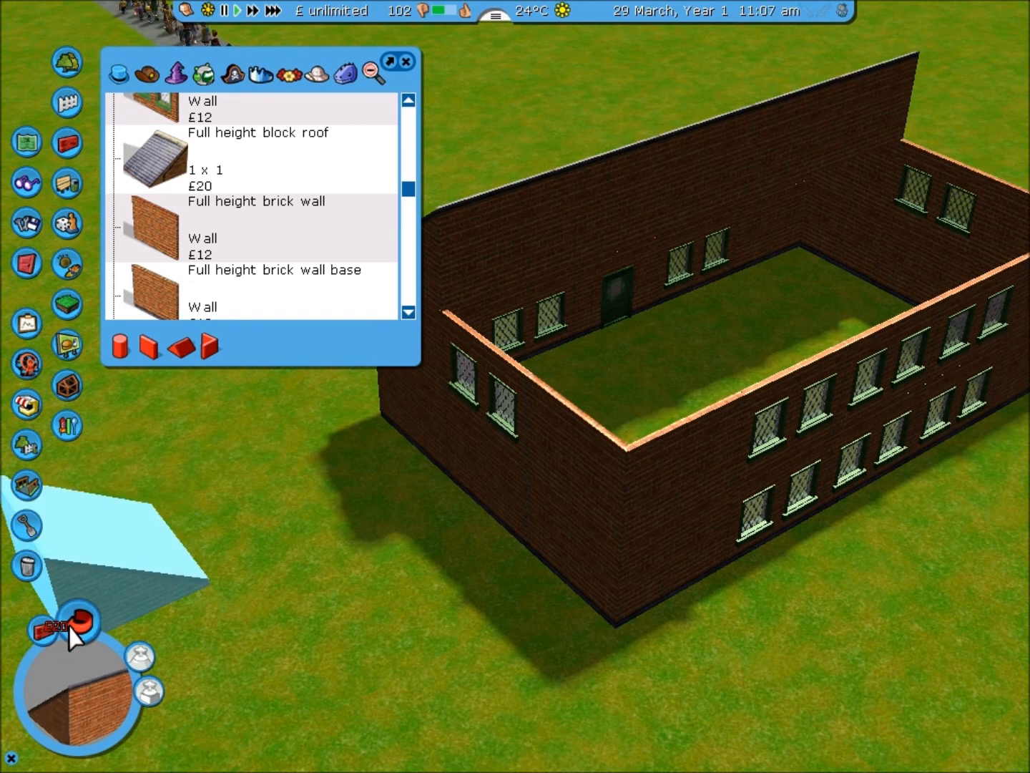
{"action": "left_click", "coordinate": [679, 550]}
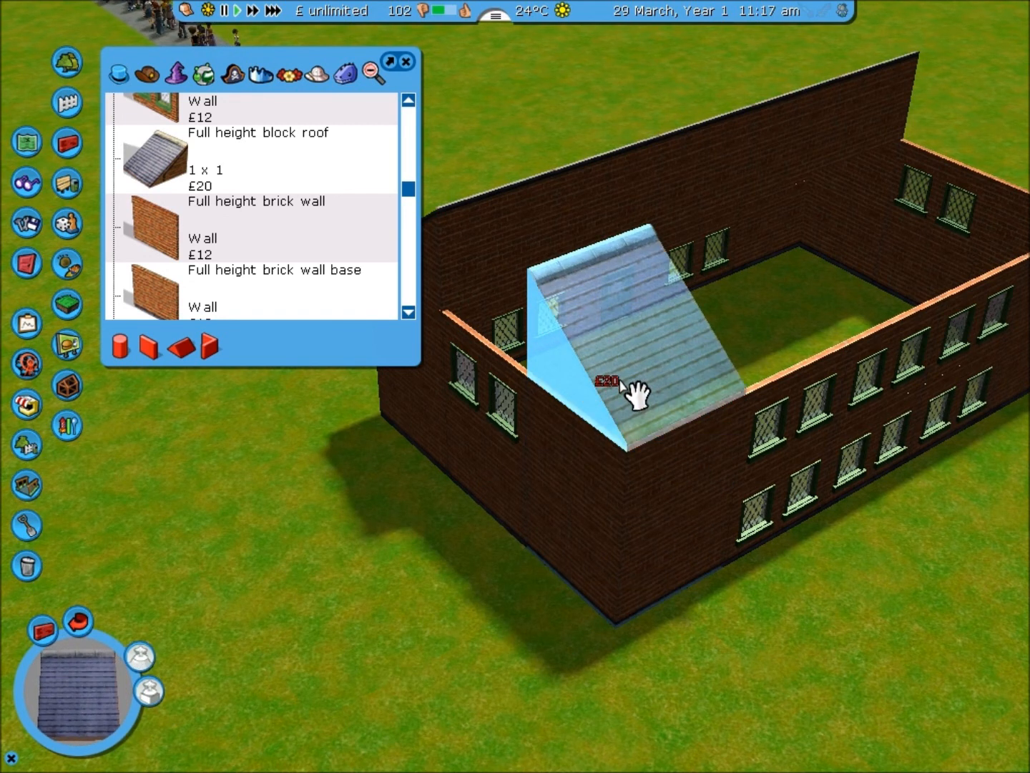
{"action": "left_click", "coordinate": [635, 393]}
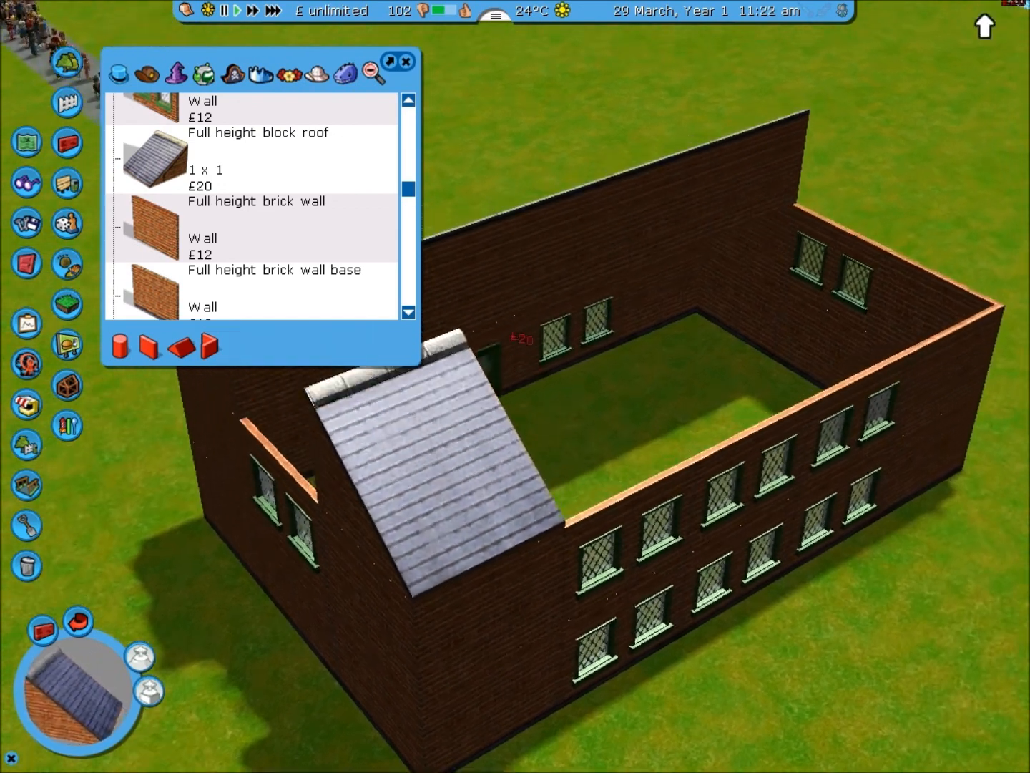
{"action": "left_click", "coordinate": [629, 479]}
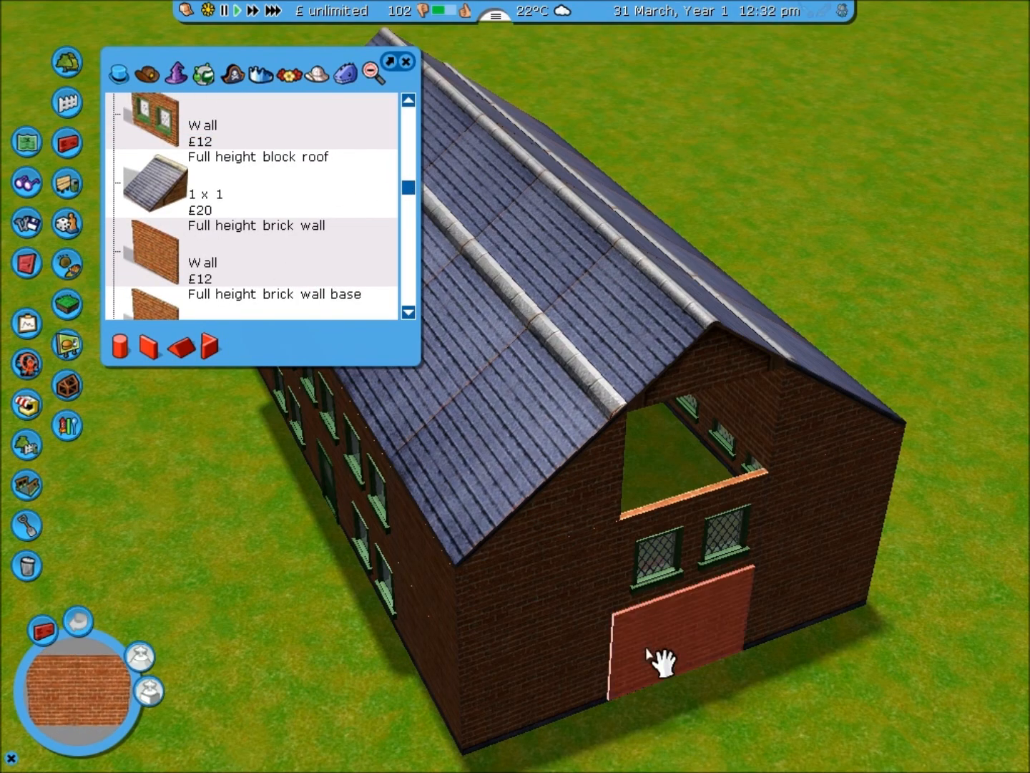
{"action": "left_click", "coordinate": [647, 657]}
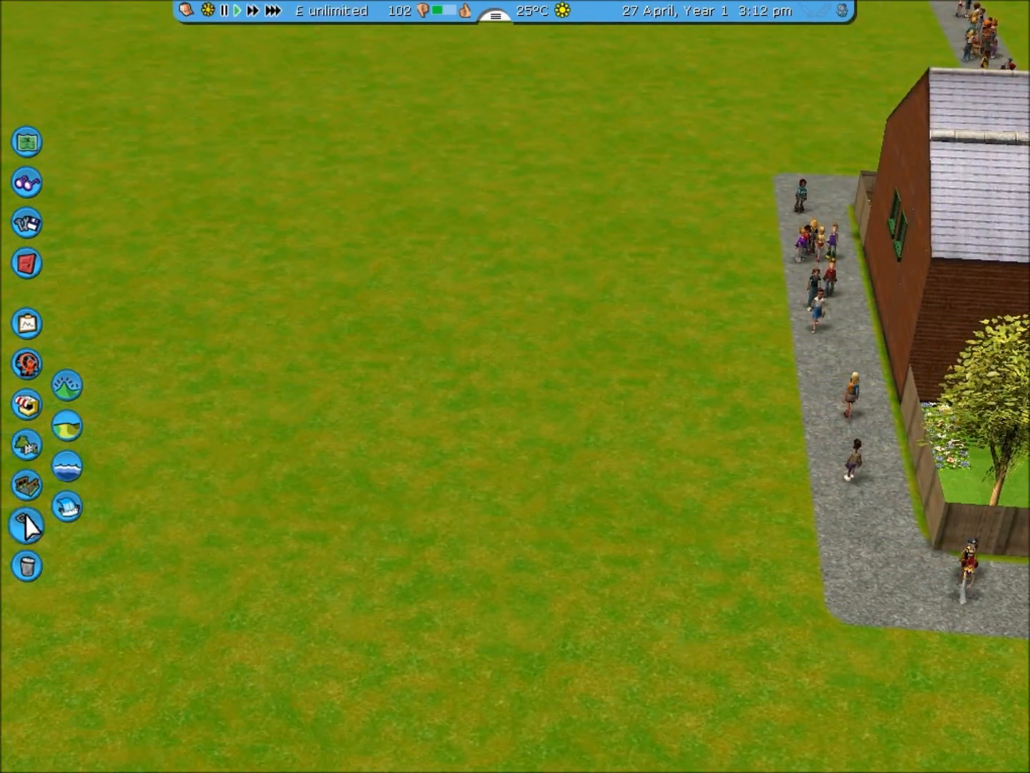
Switch from terrain tools back to scenery to add fences, trees, flowers, patio and paths
{"action": "left_click", "coordinate": [27, 527]}
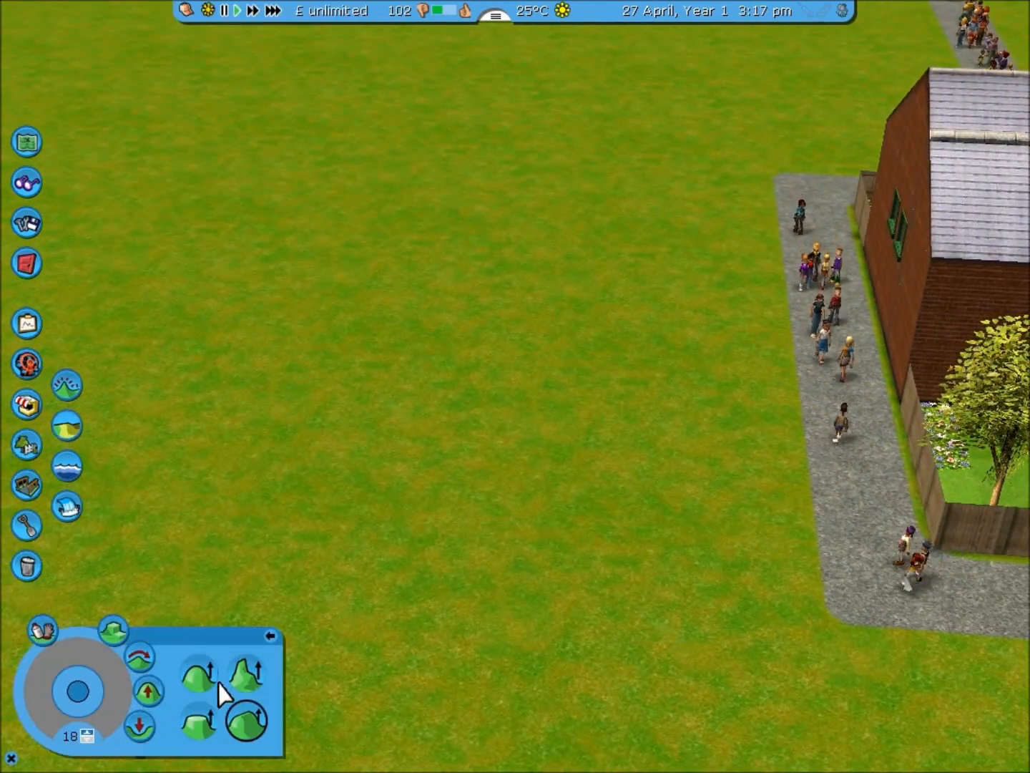
{"action": "left_click", "coordinate": [26, 444]}
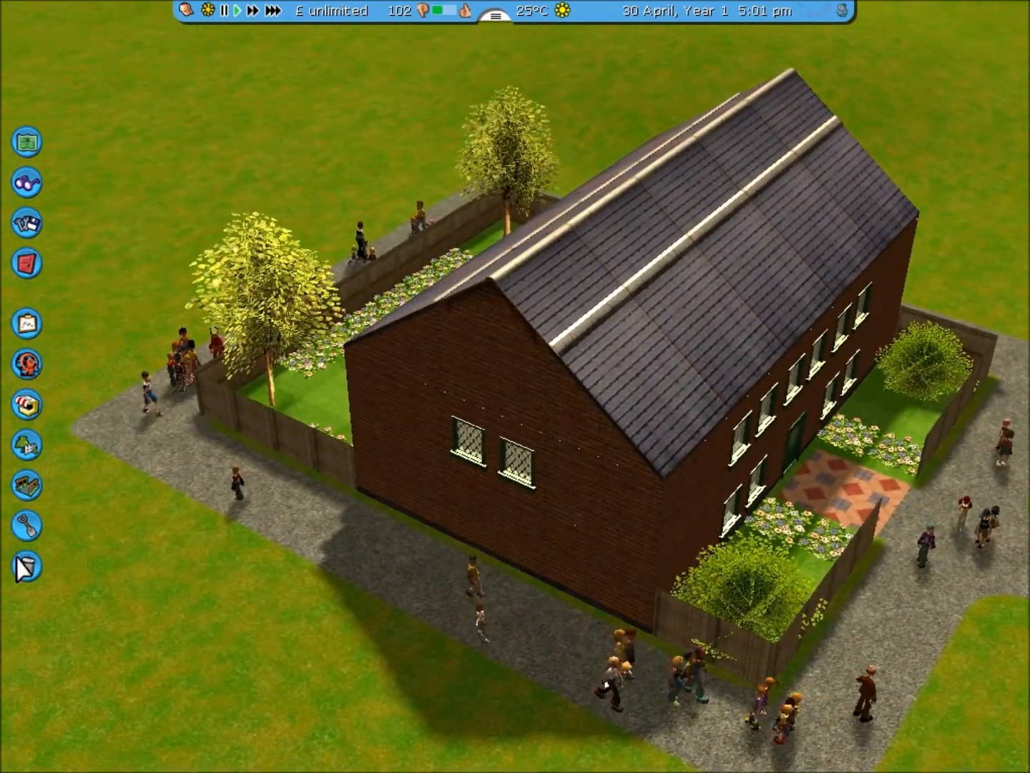
{"action": "mouse_move", "coordinate": [27, 564]}
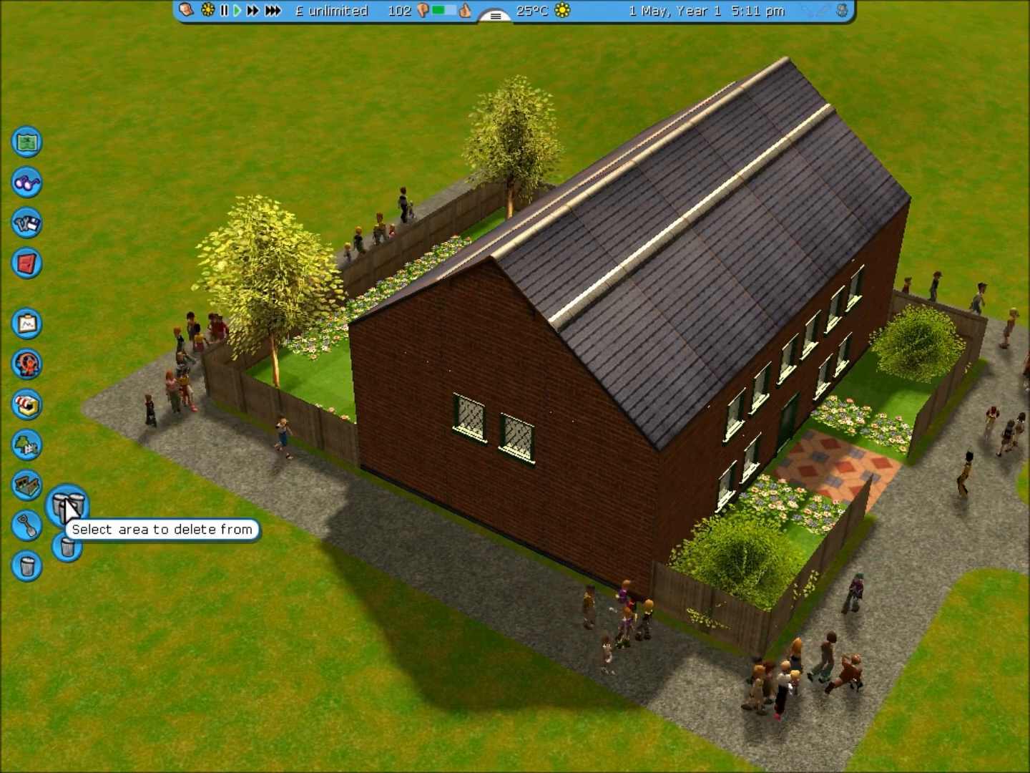
Area-delete the entire house plot with the bulldozer, confirming the demolition
{"action": "left_click", "coordinate": [70, 515]}
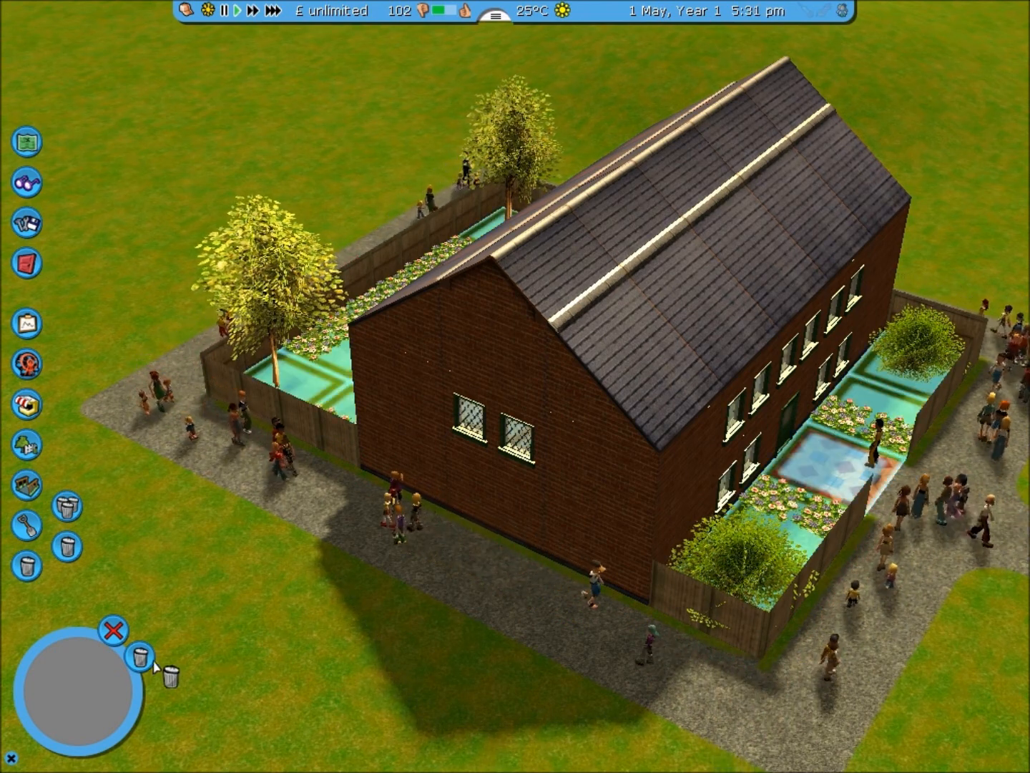
{"action": "left_click", "coordinate": [144, 657]}
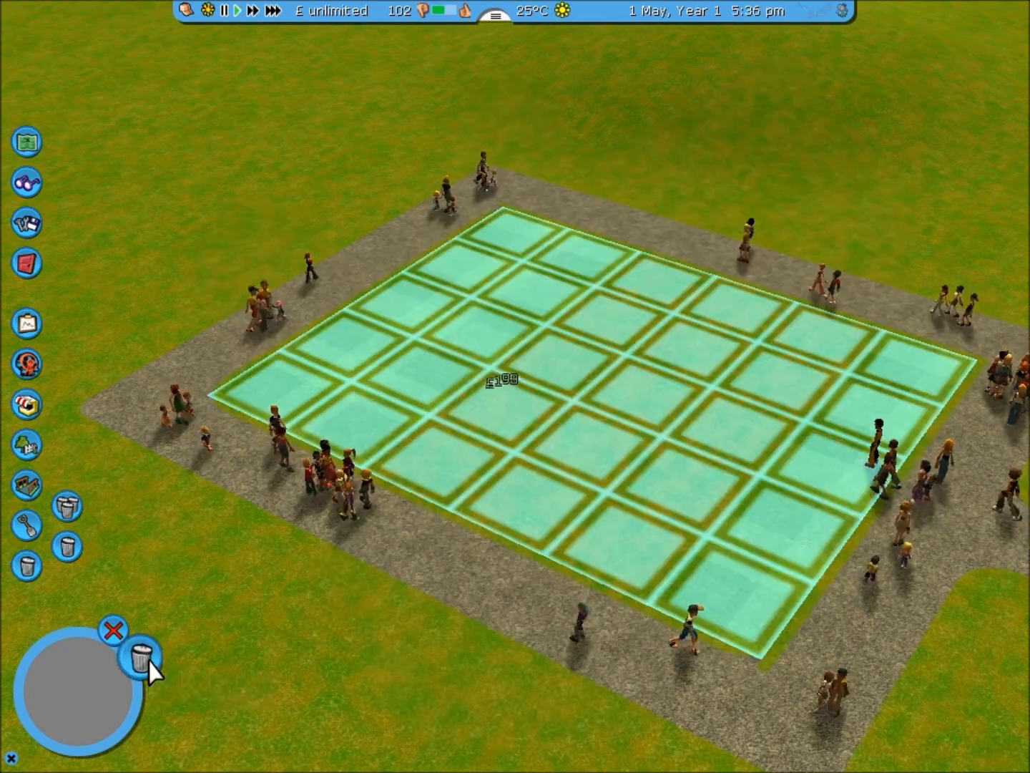